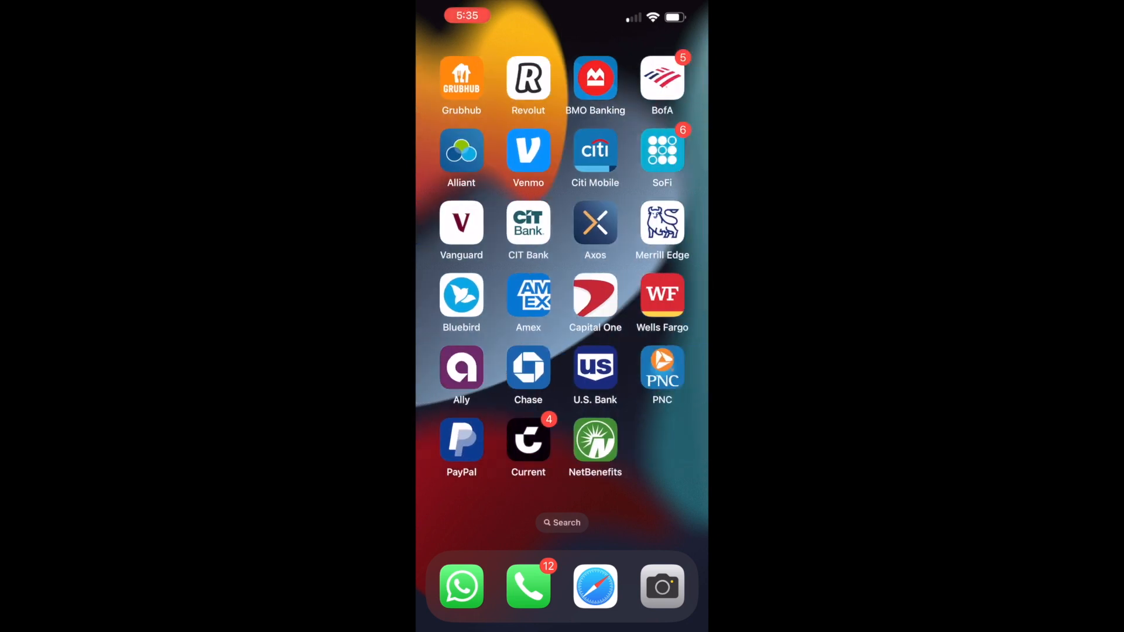
Reach the Banking overview showing $1,000.00 in Checking and bring up the transfer options
left_click(595, 296)
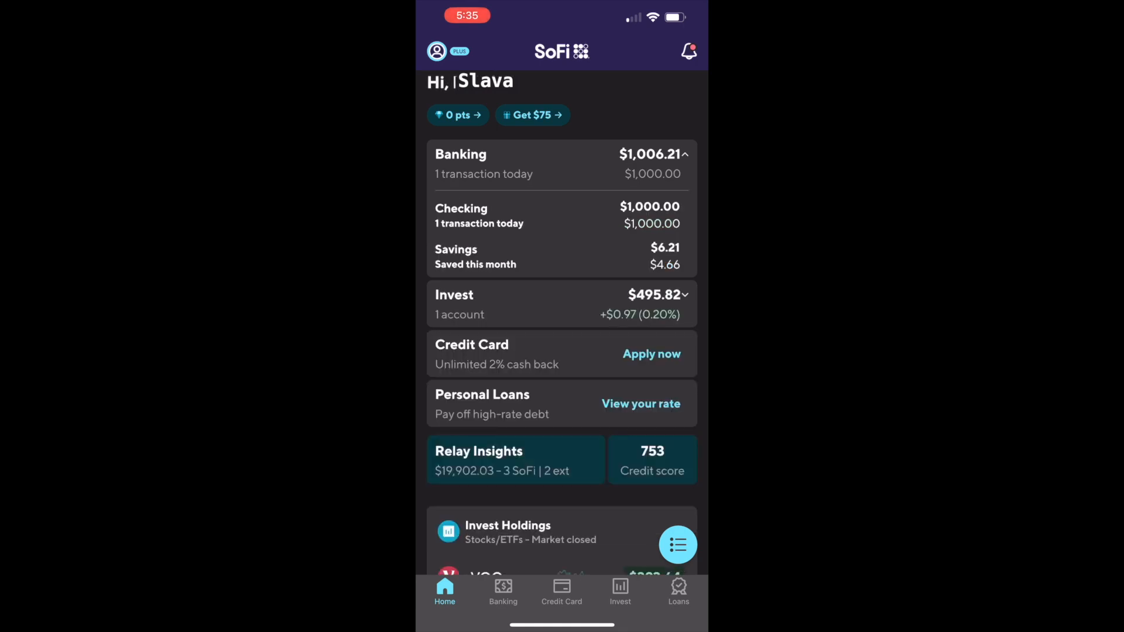
left_click(502, 592)
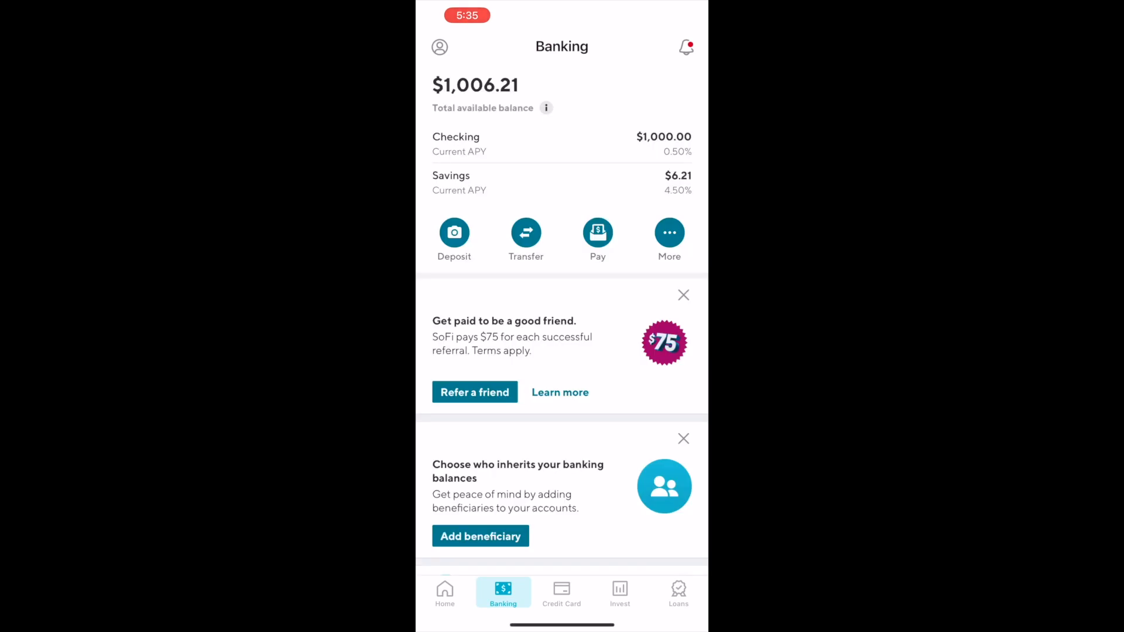
left_click(526, 232)
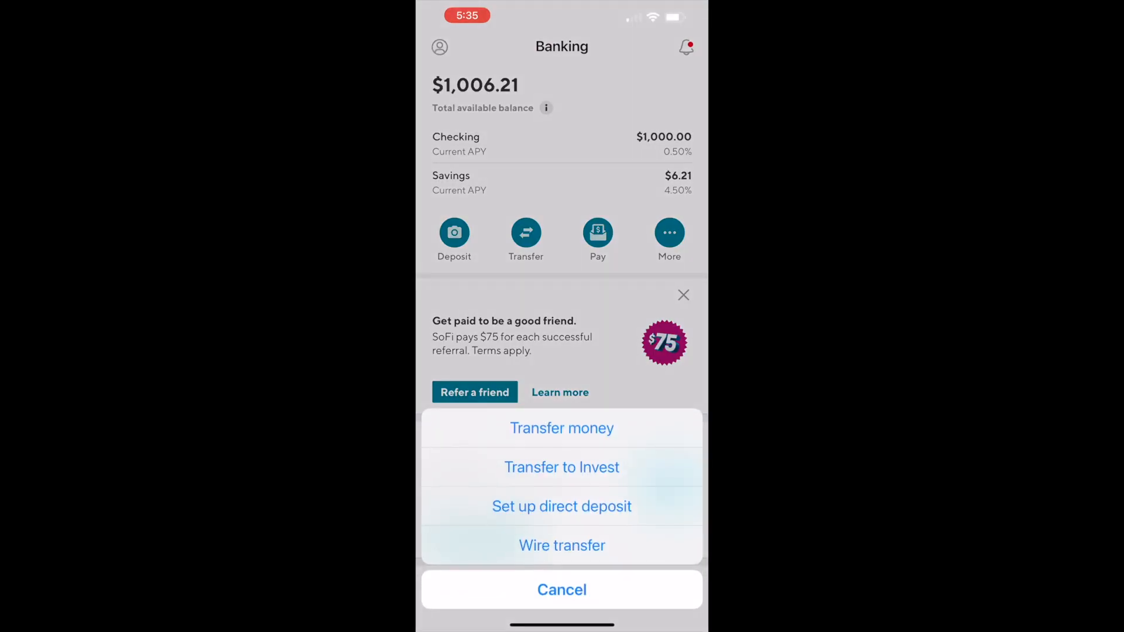
Start a money transfer from SoFi Checking to Capital One 360 Checking for $1,000
left_click(560, 428)
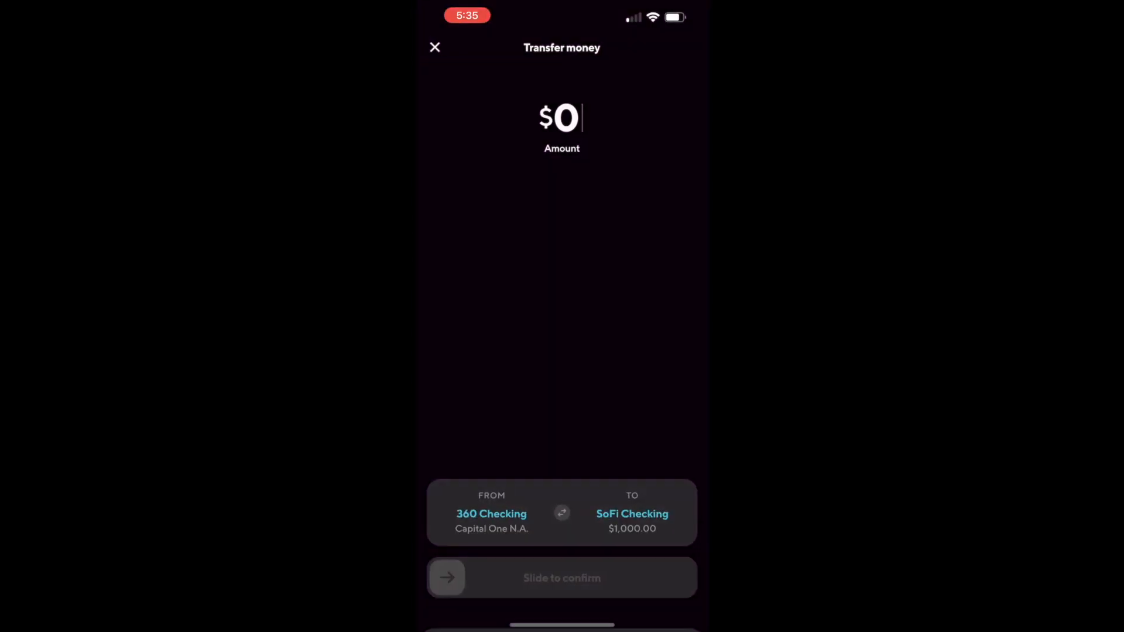
left_click(561, 119)
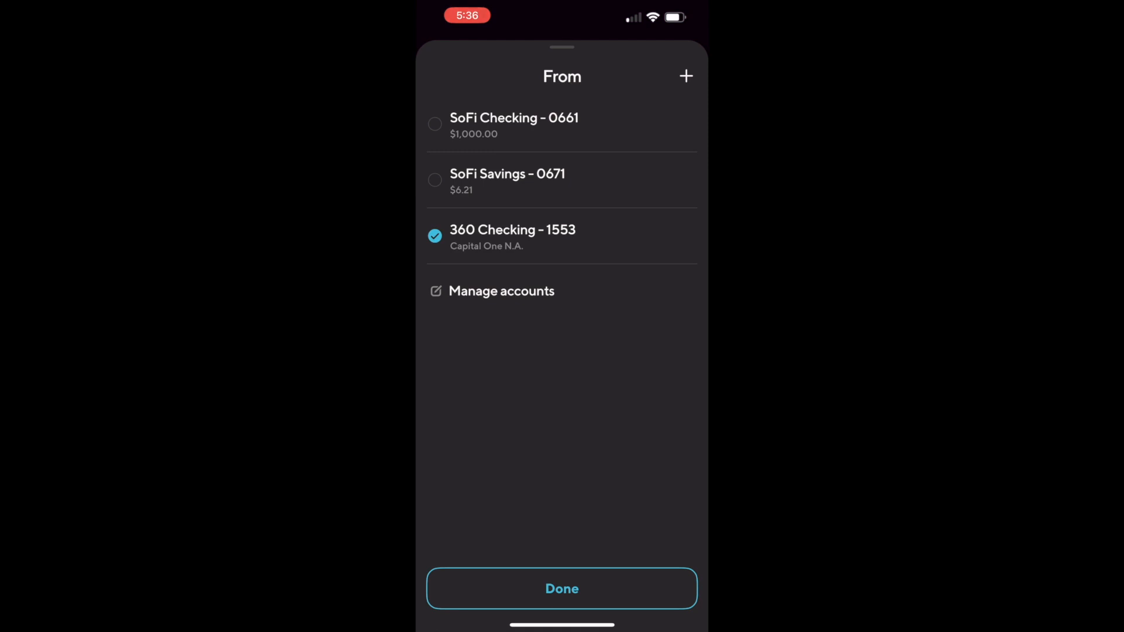
left_click(560, 588)
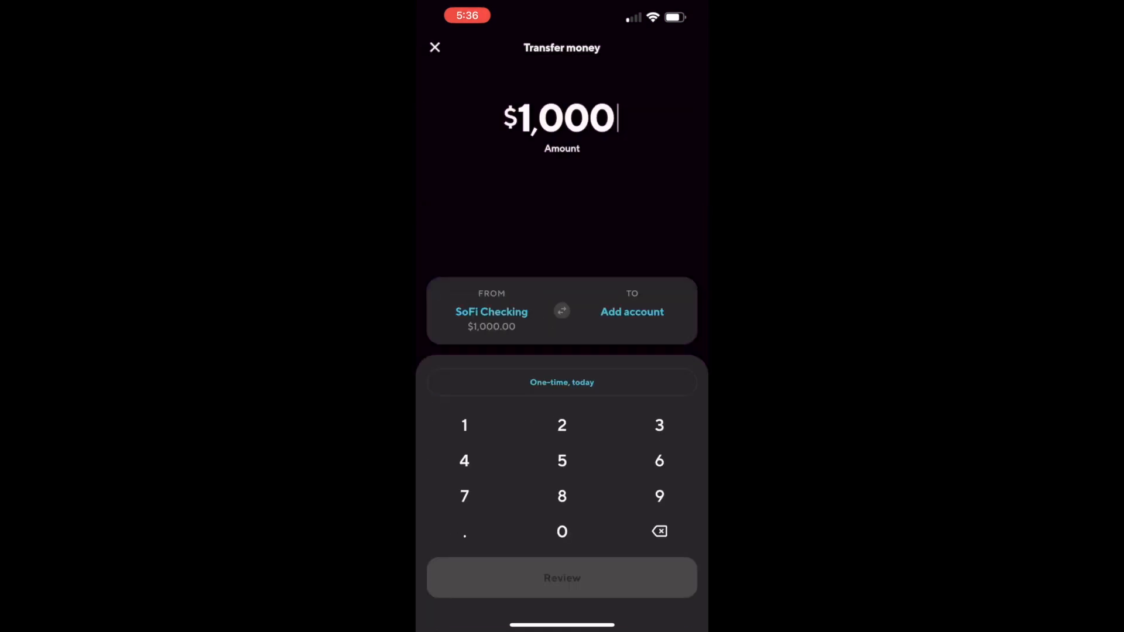
left_click(631, 312)
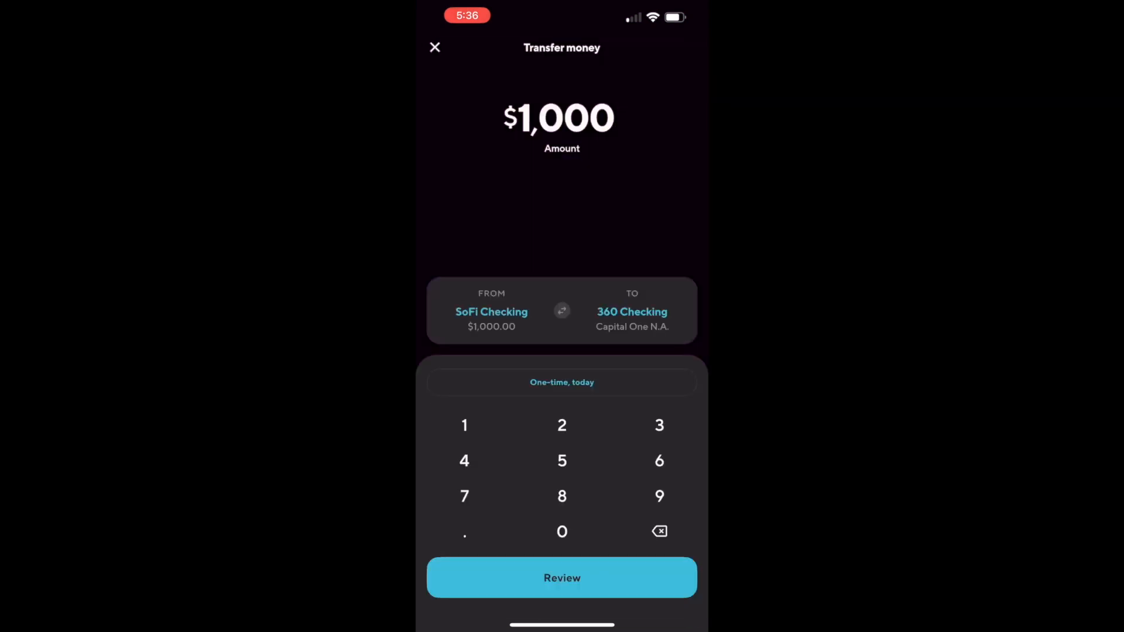
Review and slide to confirm the $1,000 transfer, leaving SoFi Checking at $0.00
left_click(561, 578)
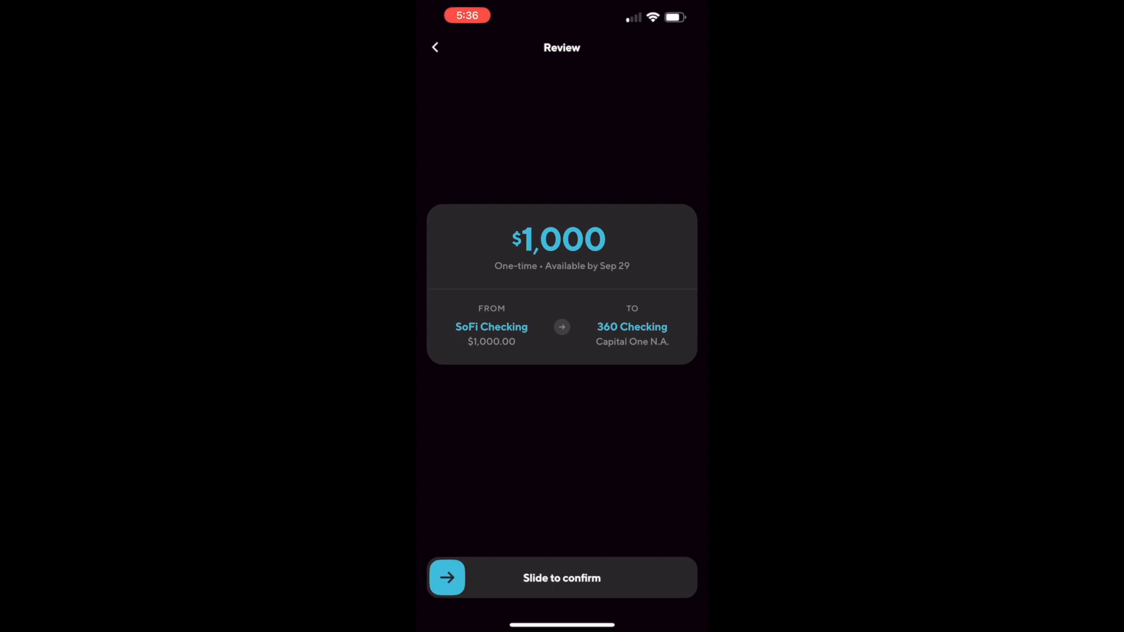
left_click_drag(446, 577, 674, 577)
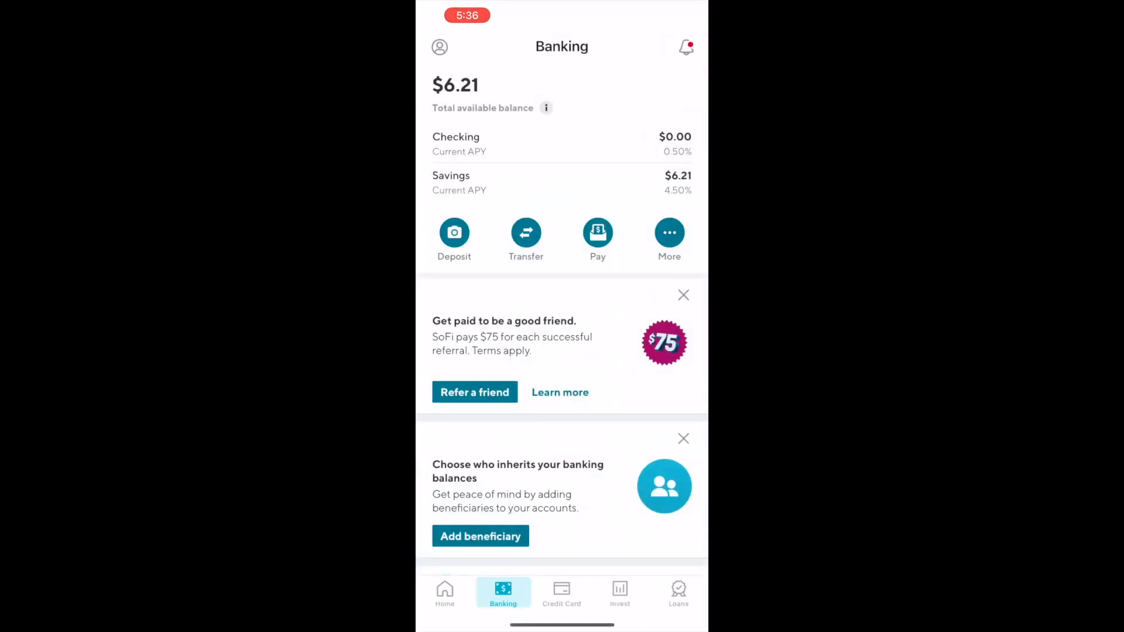